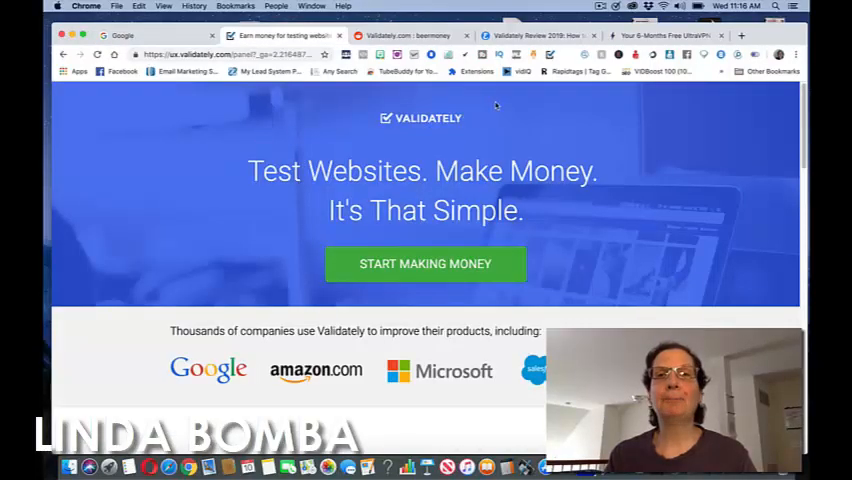
- Switch to the Validately review article showing the latest payment proof
{"action": "left_click", "coordinate": [536, 36]}
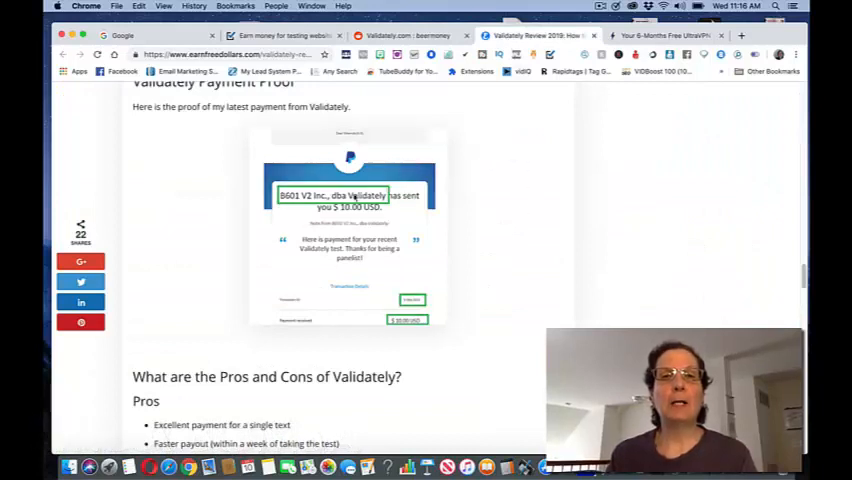
{"action": "mouse_move", "coordinate": [502, 246]}
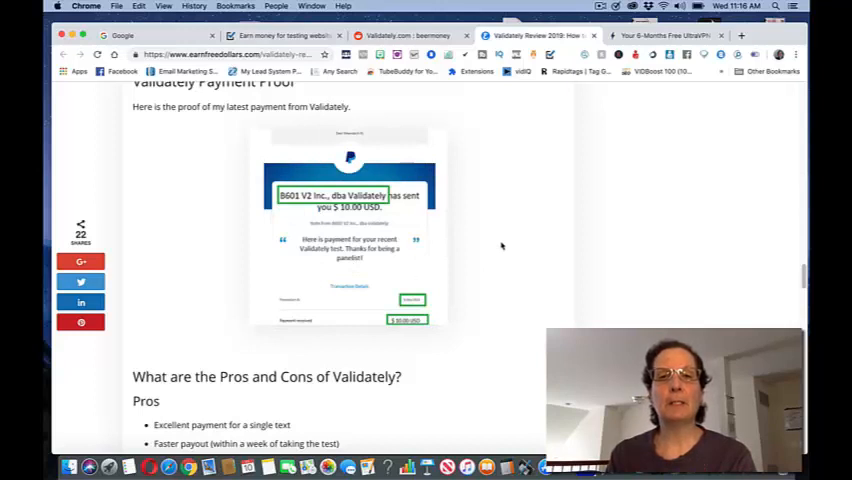
{"action": "mouse_move", "coordinate": [468, 244]}
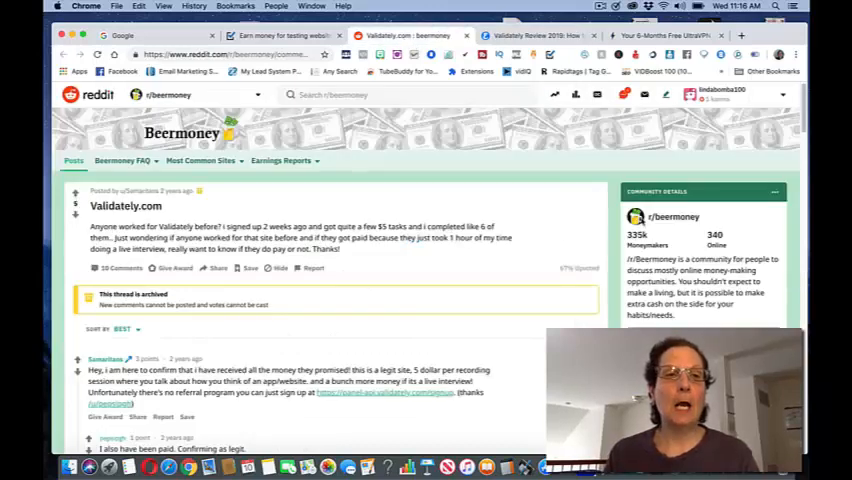
{"action": "mouse_move", "coordinate": [540, 236]}
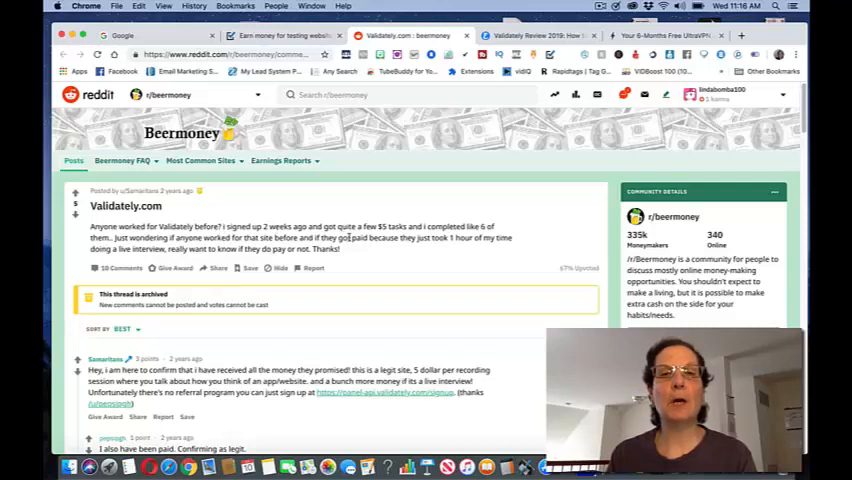
{"action": "mouse_move", "coordinate": [378, 264]}
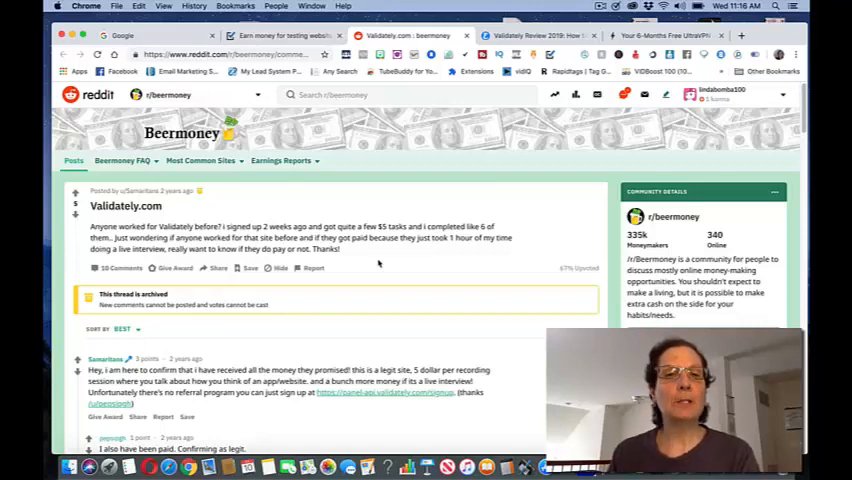
{"action": "mouse_move", "coordinate": [464, 328]}
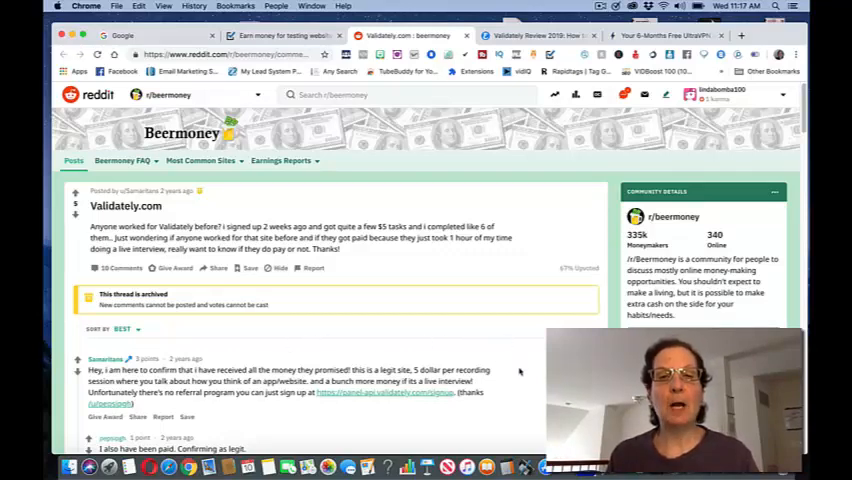
{"action": "mouse_move", "coordinate": [520, 372]}
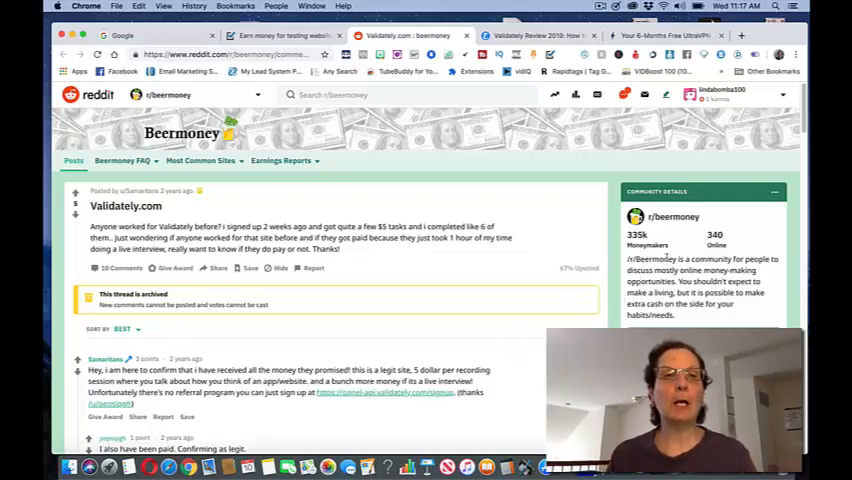
- Scroll through the r/beermoney Validately.com thread comments confirming payment
{"action": "scroll", "scroll_direction": "down", "scroll_amount": 3}
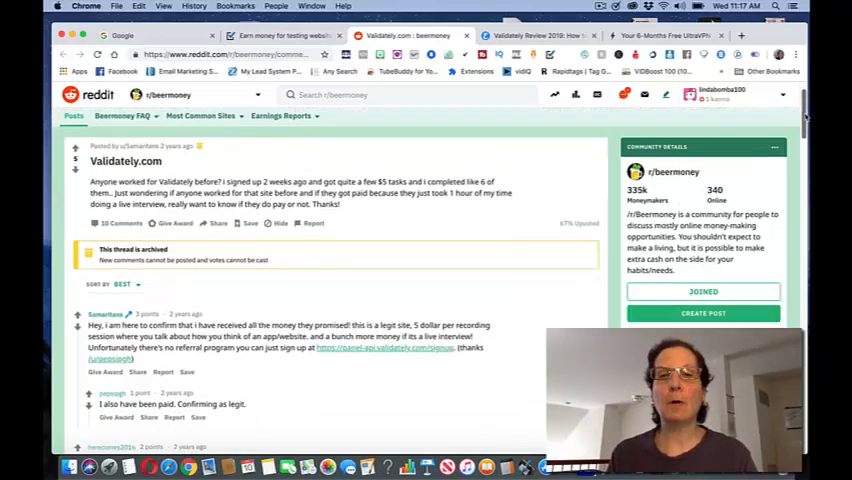
{"action": "scroll", "scroll_direction": "up", "scroll_amount": 3}
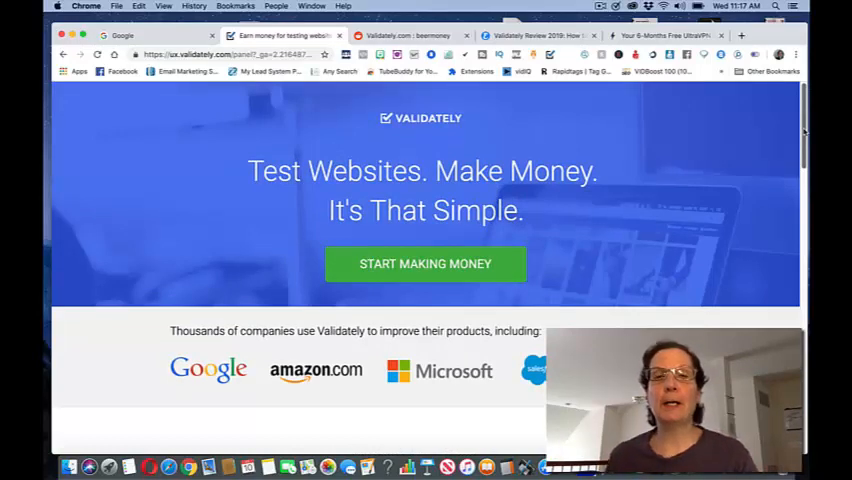
- Scroll past the client logos to the Sign Up, Start Taking Tests and Get Paid steps
{"action": "scroll", "scroll_direction": "down", "scroll_amount": 3}
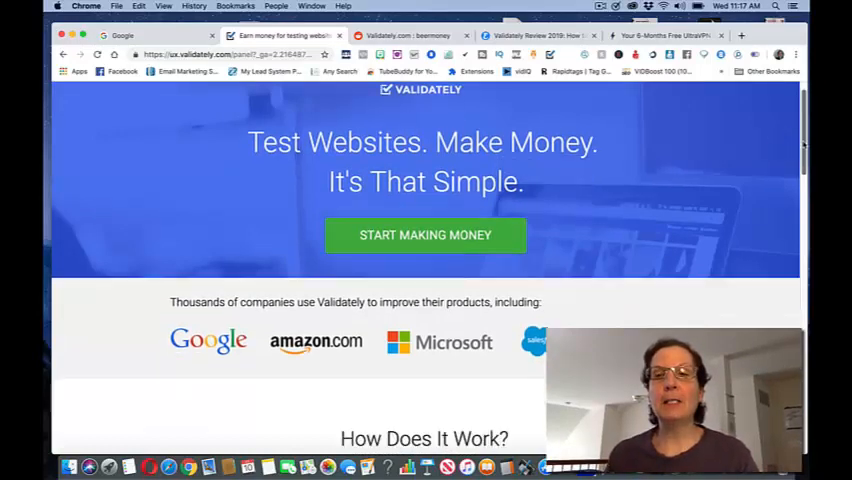
{"action": "scroll", "scroll_direction": "down", "scroll_amount": 3}
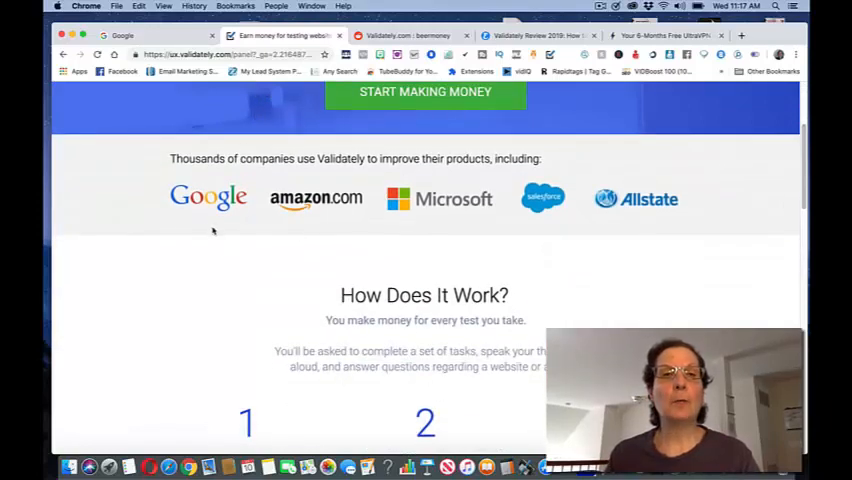
{"action": "mouse_move", "coordinate": [564, 236]}
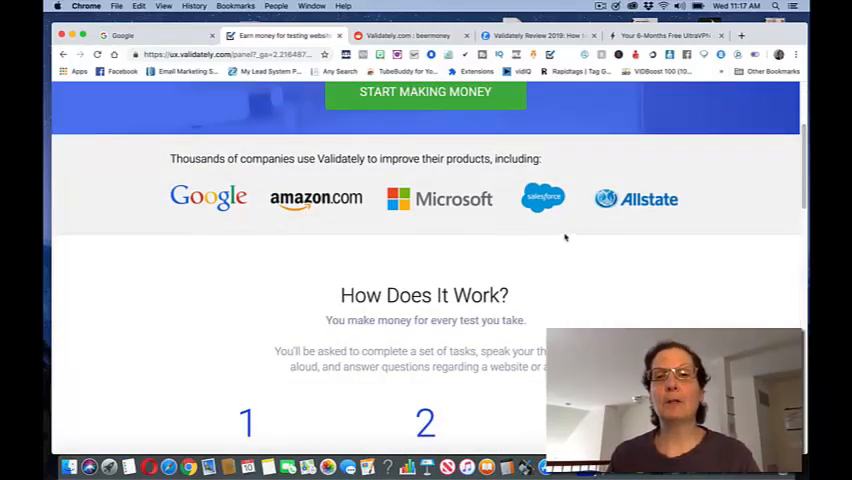
{"action": "mouse_move", "coordinate": [758, 260]}
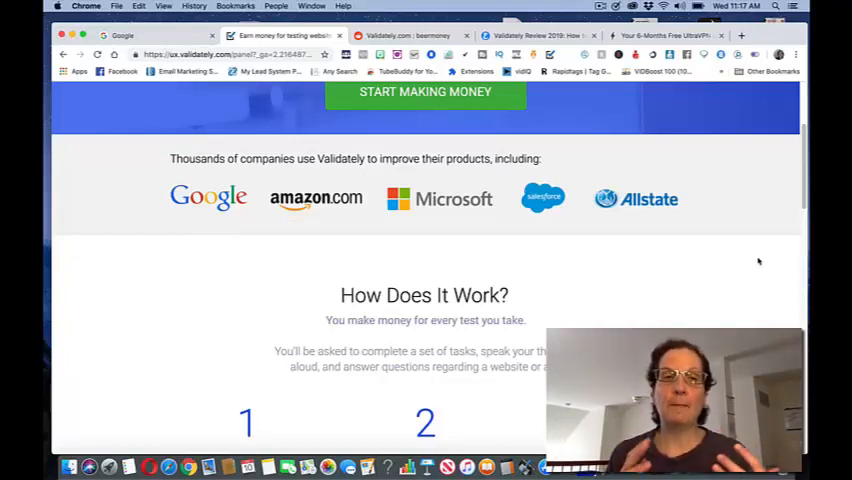
{"action": "mouse_move", "coordinate": [260, 260]}
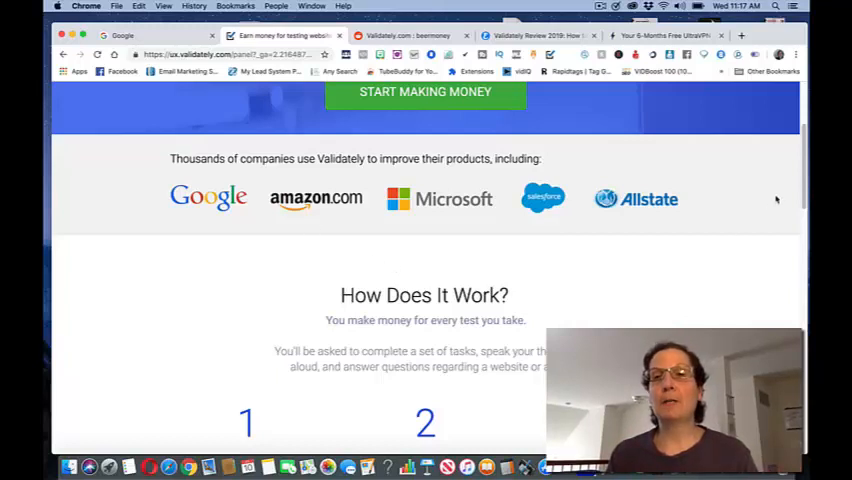
{"action": "scroll", "scroll_direction": "down", "scroll_amount": 3}
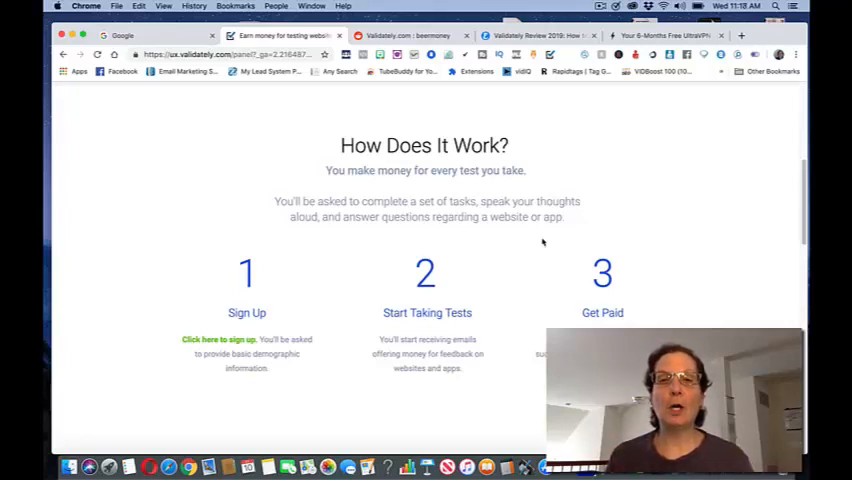
{"action": "mouse_move", "coordinate": [504, 392]}
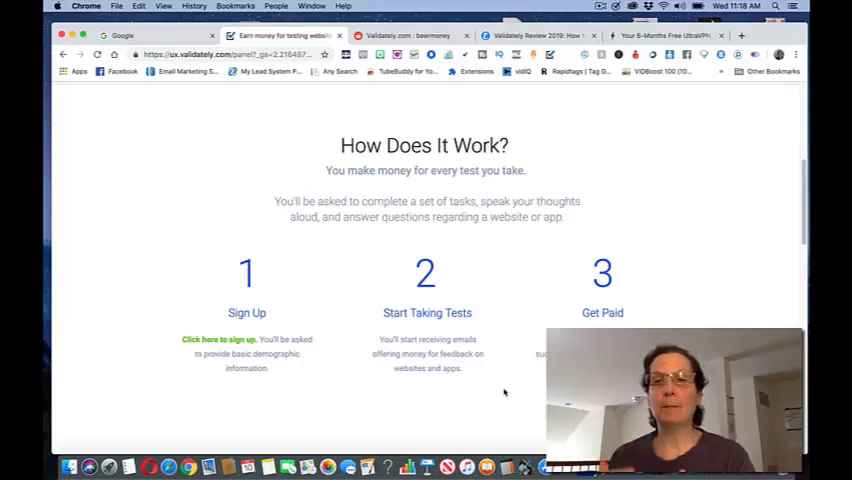
{"action": "mouse_move", "coordinate": [540, 388]}
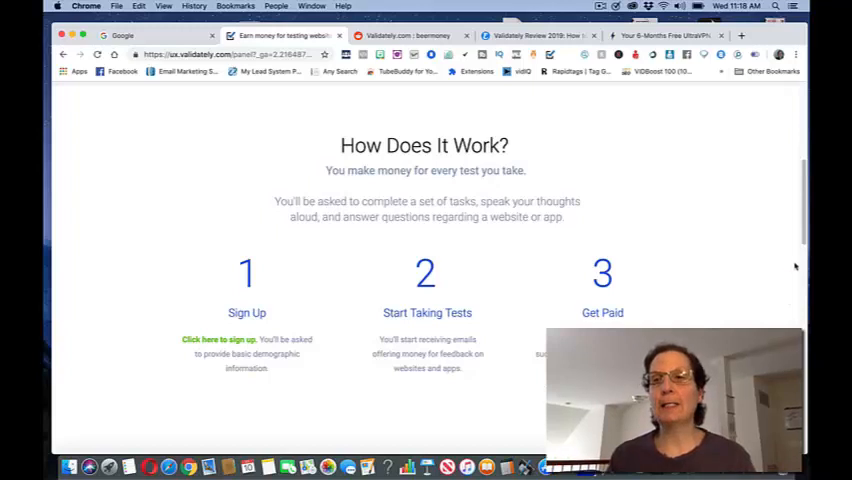
{"action": "scroll", "scroll_direction": "down", "scroll_amount": 3}
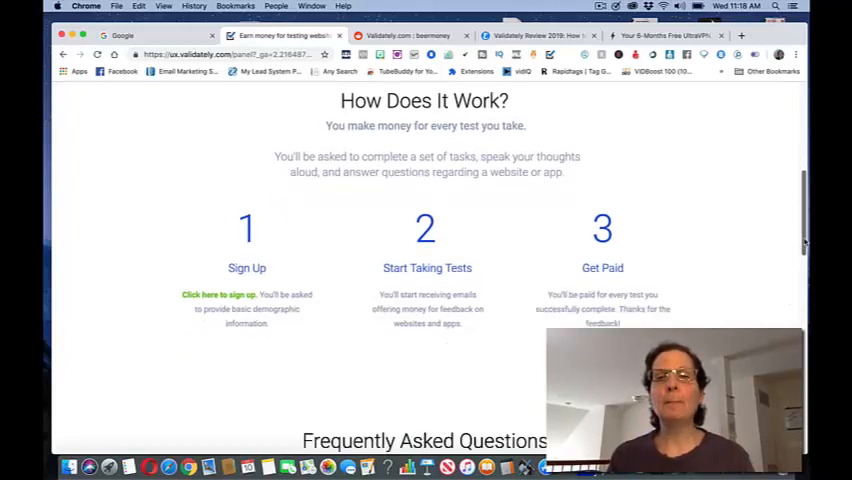
- Scroll to the FAQ's 'What do I need to get started?' tester requirements list
{"action": "scroll", "scroll_direction": "down", "scroll_amount": 3}
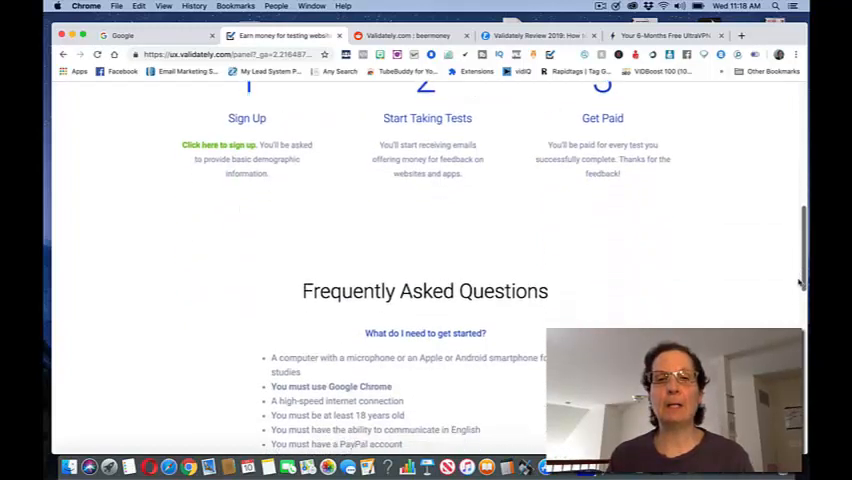
{"action": "scroll", "scroll_direction": "down", "scroll_amount": 3}
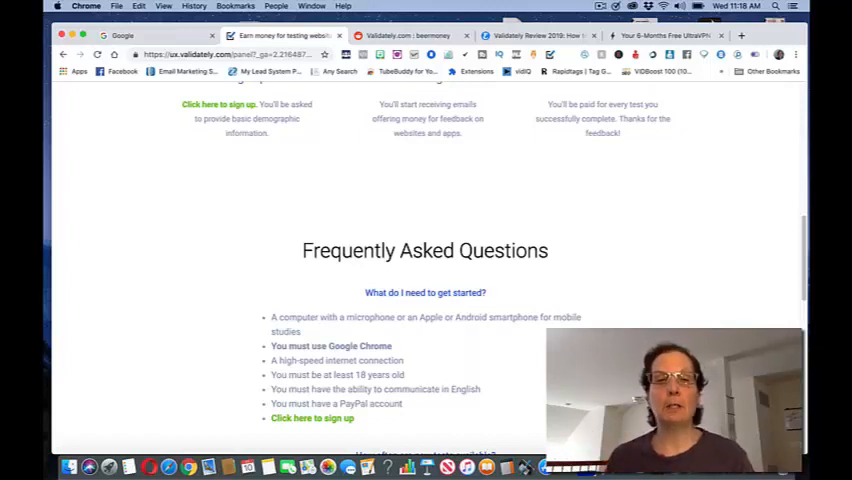
{"action": "mouse_move", "coordinate": [664, 296]}
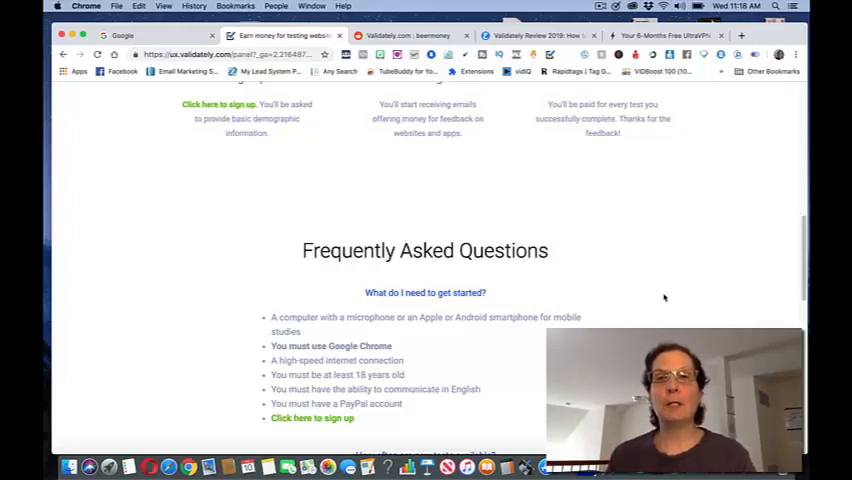
{"action": "mouse_move", "coordinate": [724, 266]}
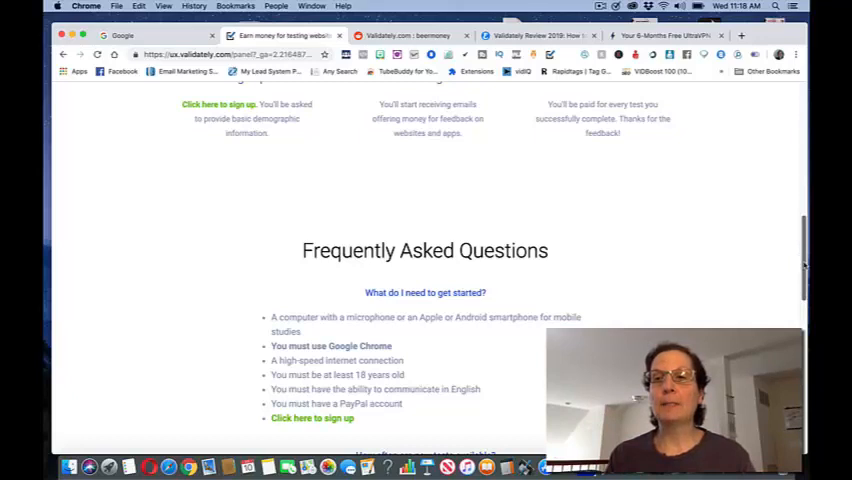
{"action": "scroll", "scroll_direction": "down", "scroll_amount": 3}
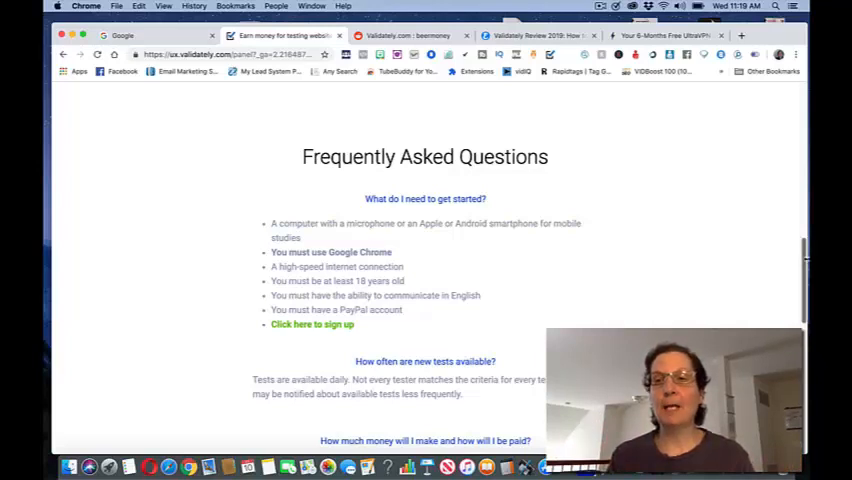
{"action": "scroll", "scroll_direction": "down", "scroll_amount": 3}
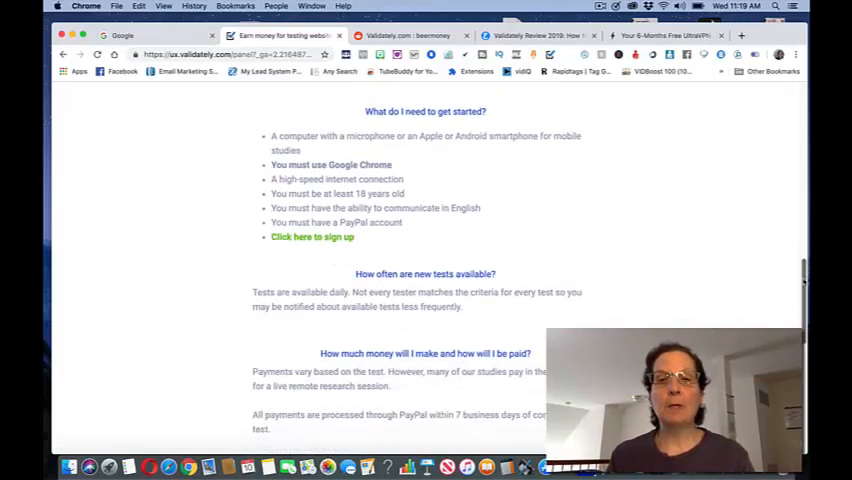
{"action": "scroll", "scroll_direction": "up", "scroll_amount": 3}
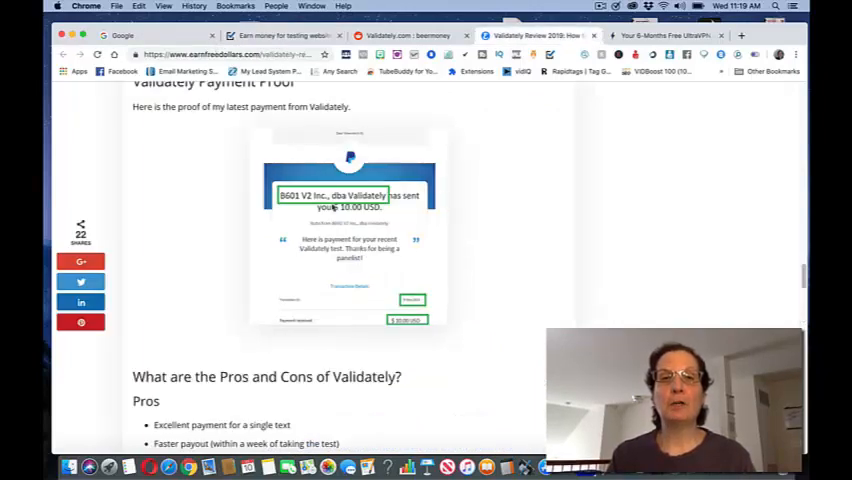
{"action": "mouse_move", "coordinate": [444, 238]}
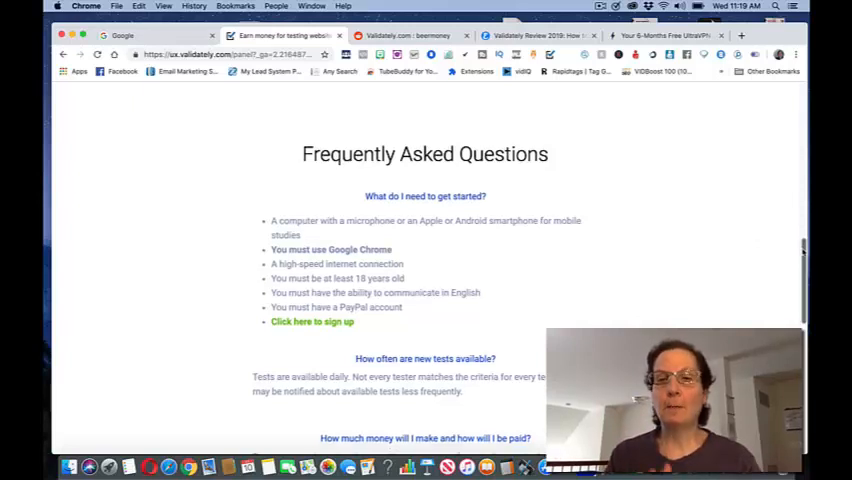
{"action": "scroll", "scroll_direction": "down", "scroll_amount": 3}
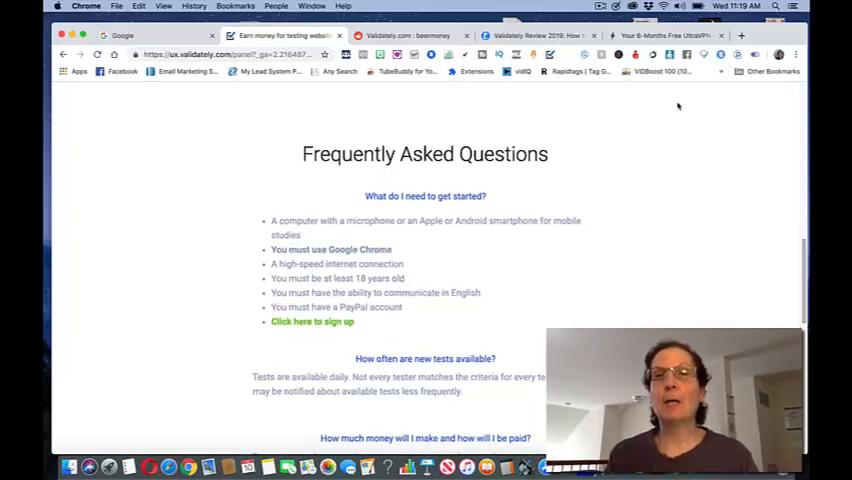
- Switch to the UltraVPN Risk-Free, Ultra Fast VPN offer page
{"action": "left_click", "coordinate": [664, 36]}
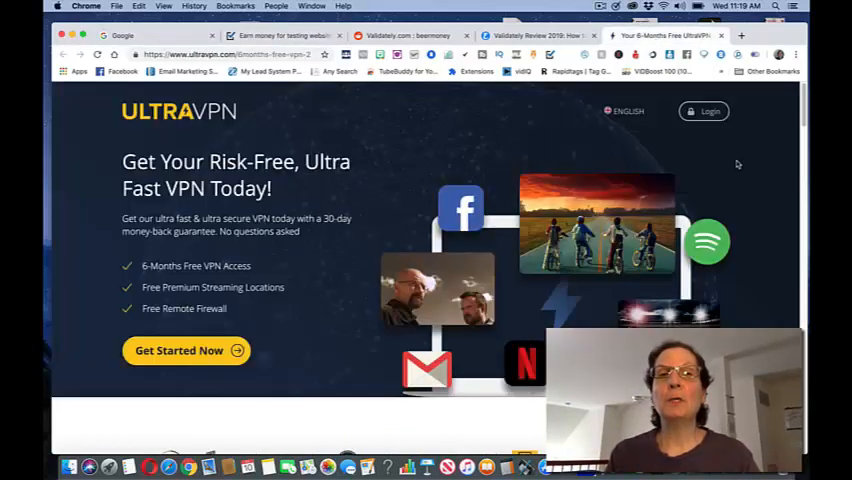
{"action": "mouse_move", "coordinate": [752, 204]}
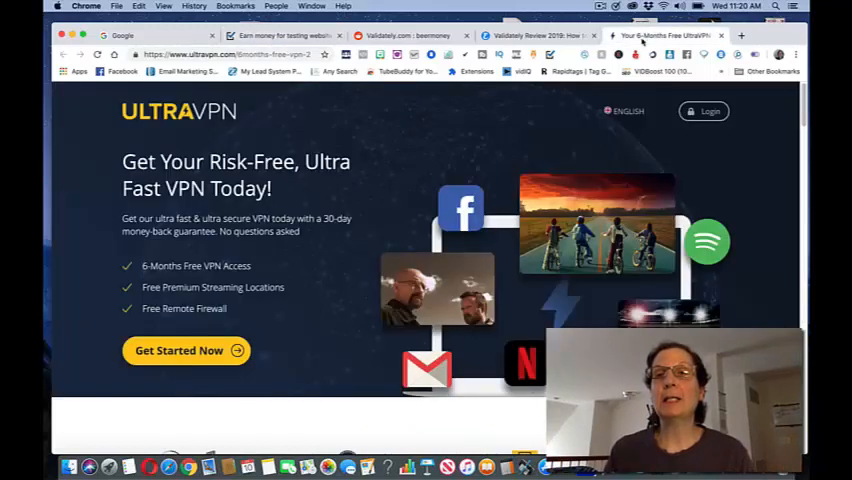
{"action": "mouse_move", "coordinate": [712, 196]}
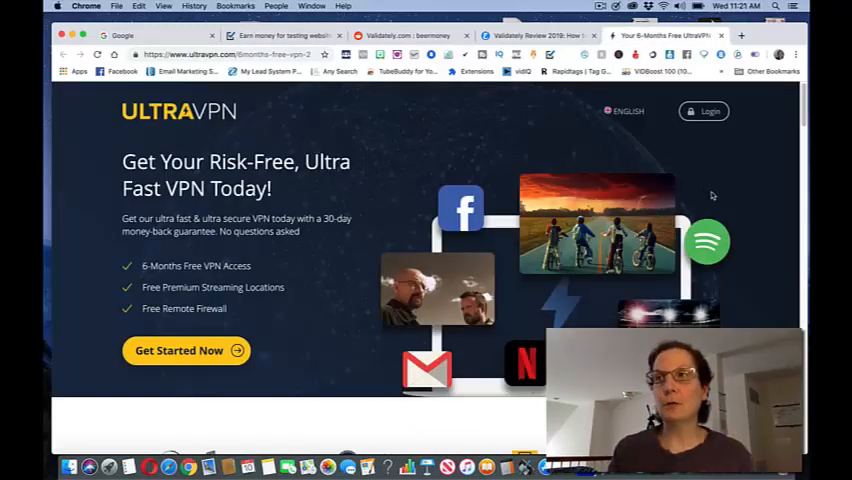
{"action": "mouse_move", "coordinate": [736, 186]}
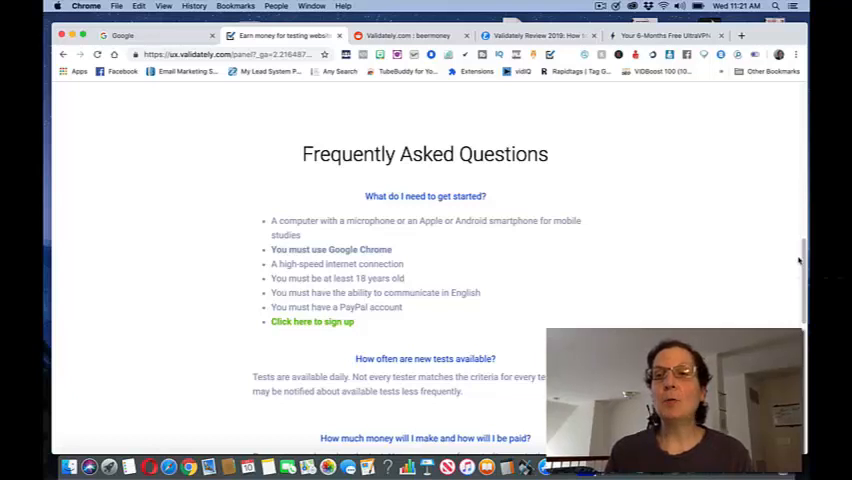
- Scroll to the FAQ answer on tester earnings, around $100 for live sessions via PayPal
{"action": "scroll", "scroll_direction": "down", "scroll_amount": 3}
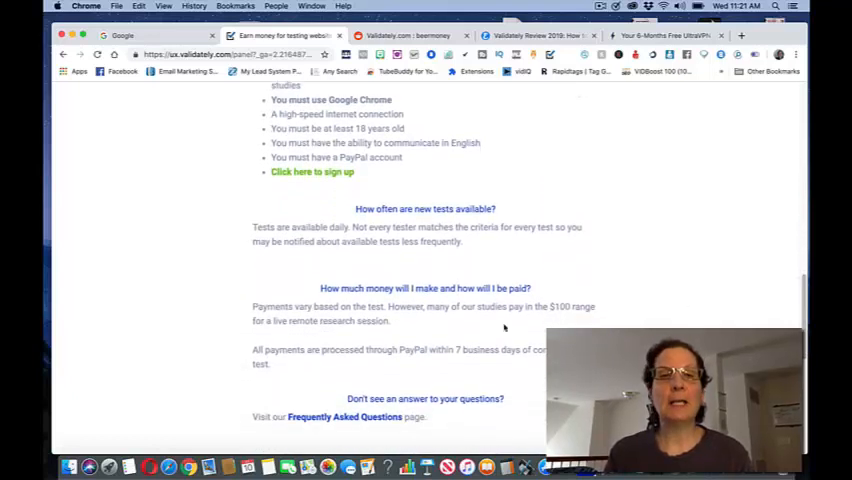
{"action": "mouse_move", "coordinate": [408, 328]}
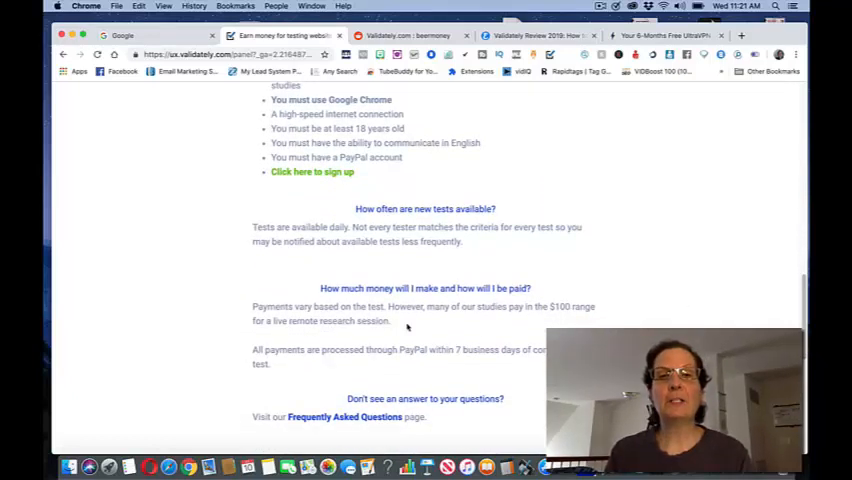
{"action": "mouse_move", "coordinate": [560, 322]}
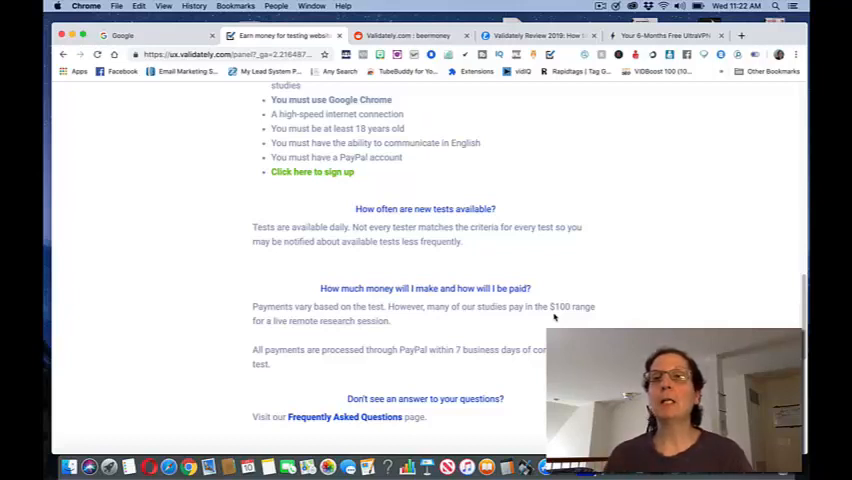
{"action": "mouse_move", "coordinate": [624, 194]}
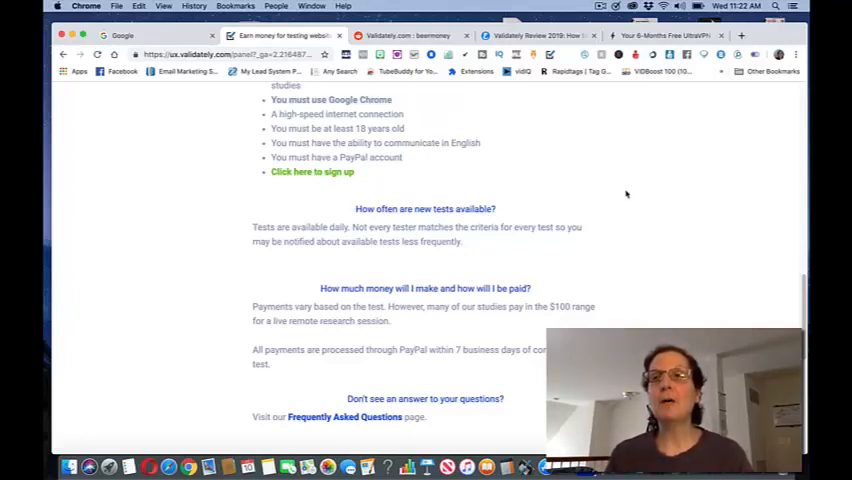